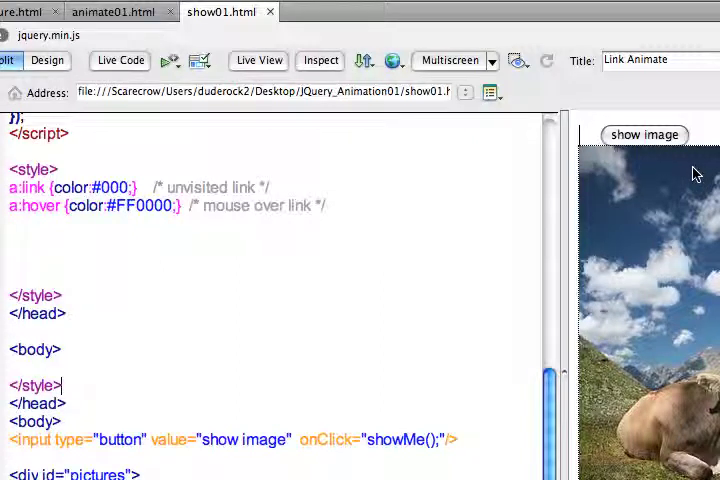
mouse_move(696, 172)
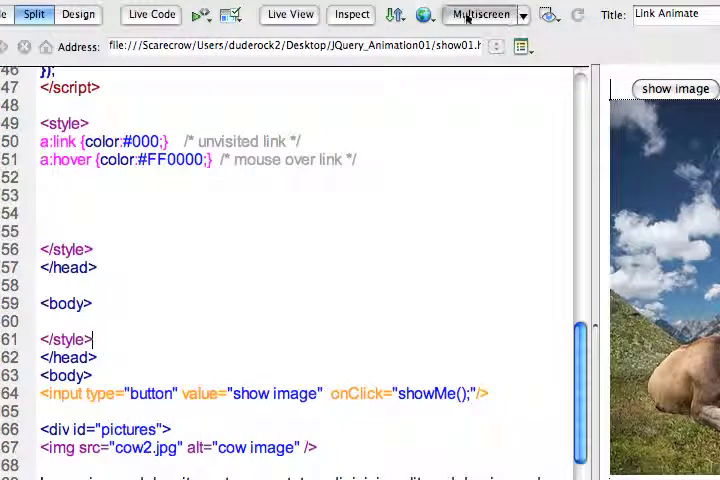
Step: Test the show image button in the browser preview, then review the page's jQuery code
scroll(down, 3)
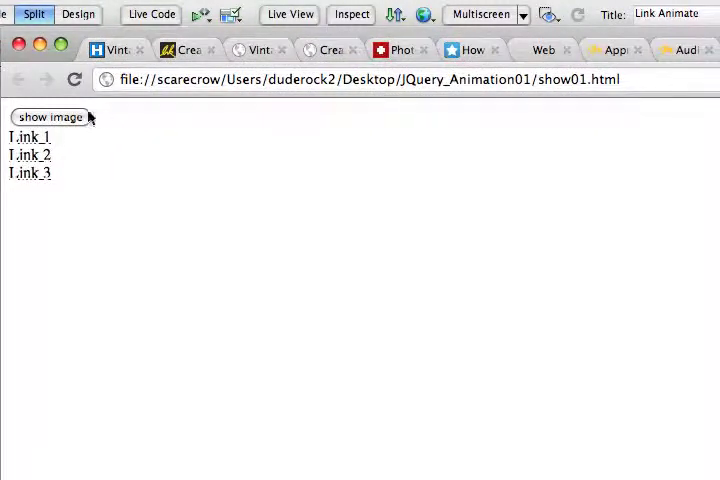
click(50, 116)
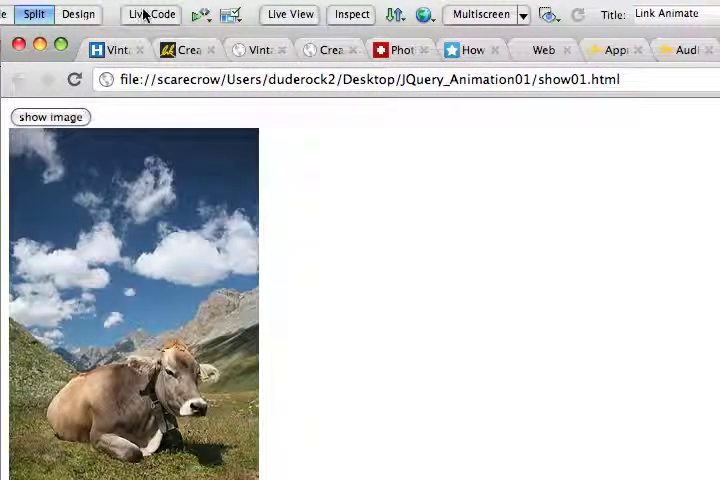
click(32, 14)
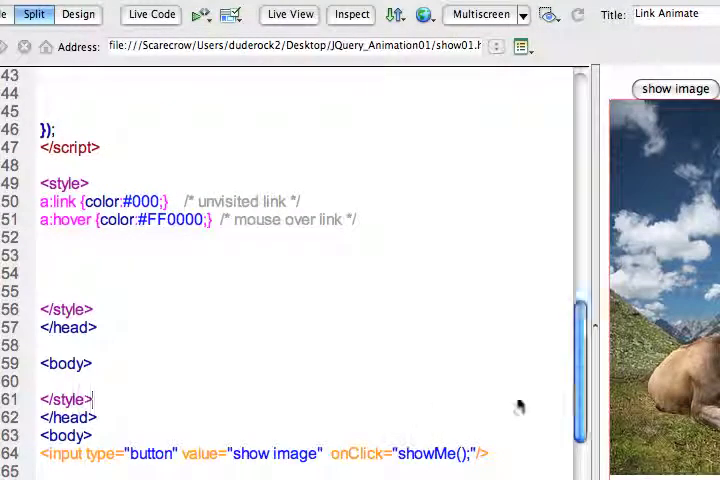
scroll(down, 3)
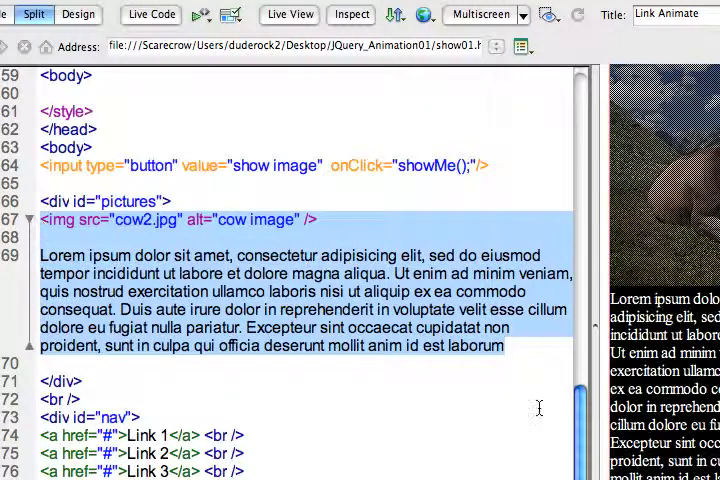
scroll(up, 3)
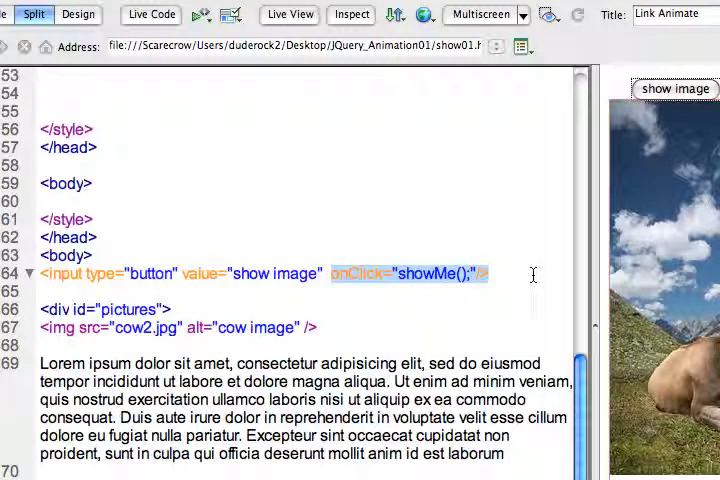
scroll(up, 3)
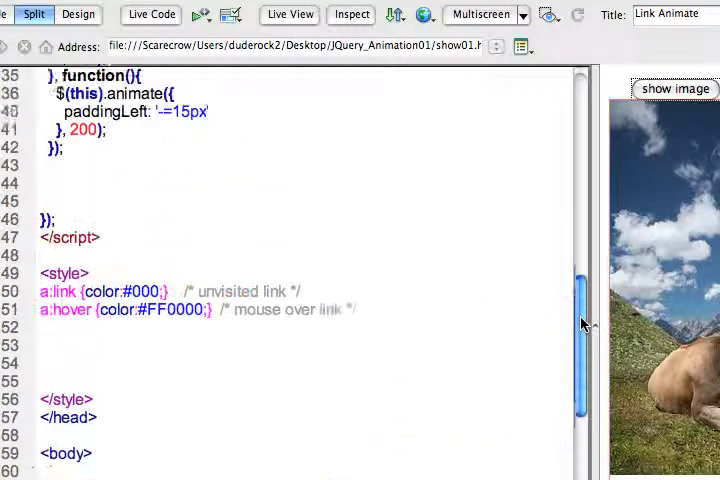
scroll(up, 3)
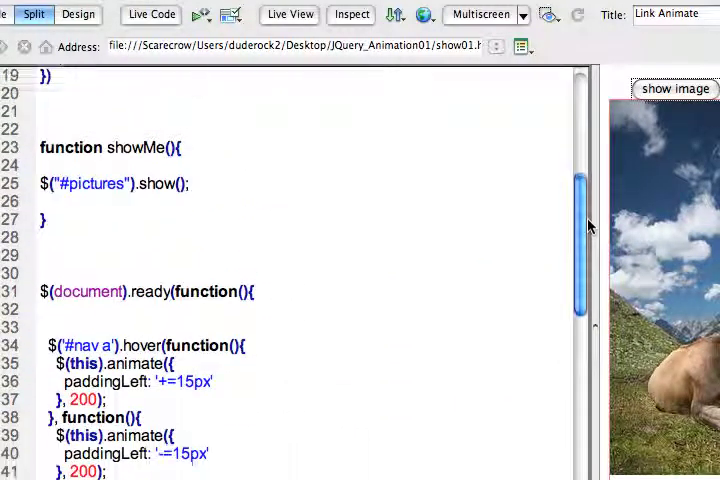
scroll(down, 3)
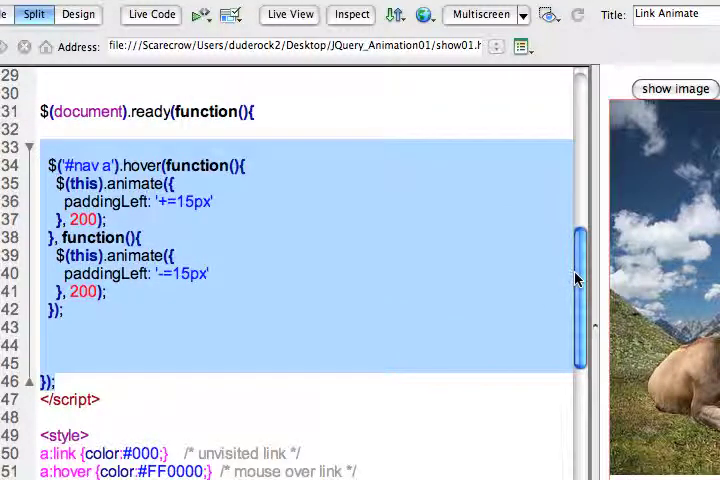
scroll(up, 3)
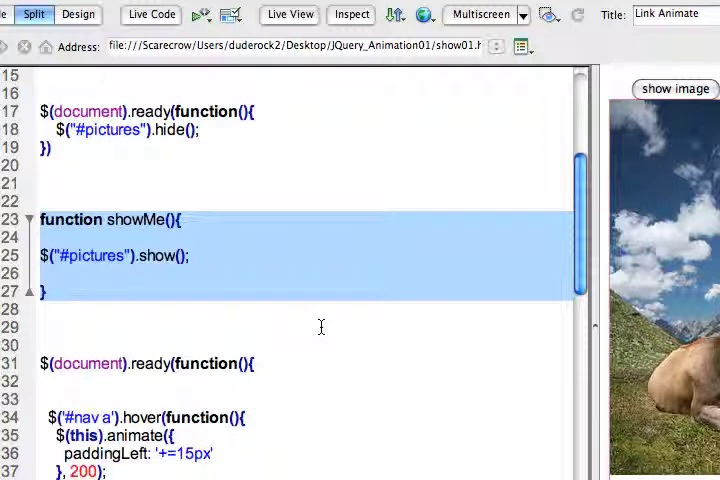
click(80, 240)
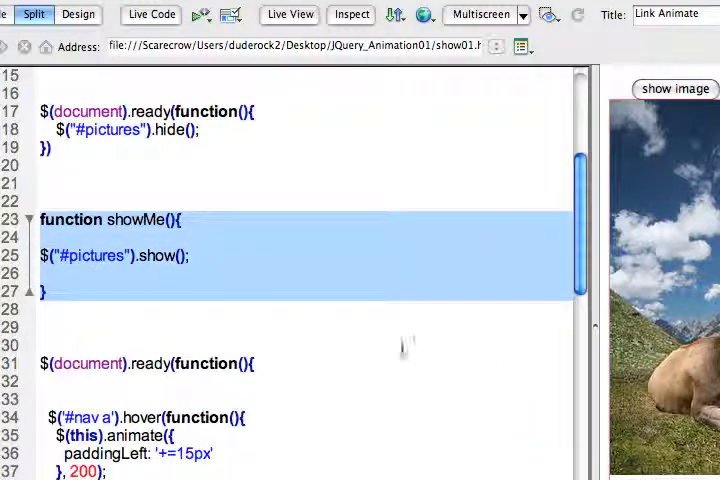
Step: Trace the button's onClick to showMe and give its .show() call a 2000-millisecond duration
scroll(down, 3)
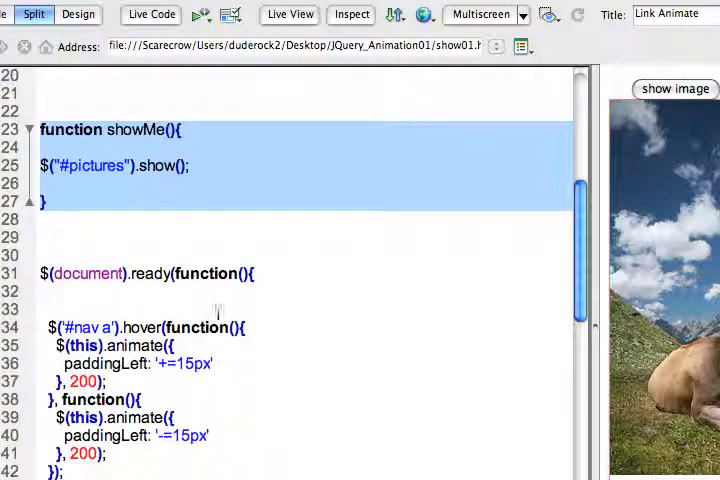
mouse_move(38, 318)
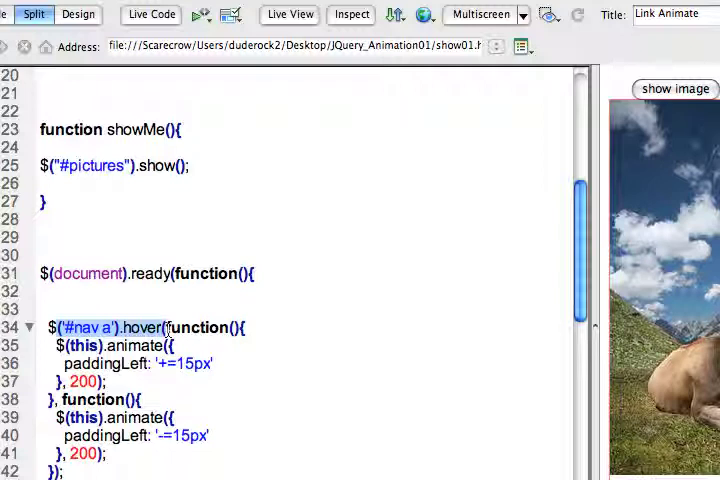
scroll(down, 3)
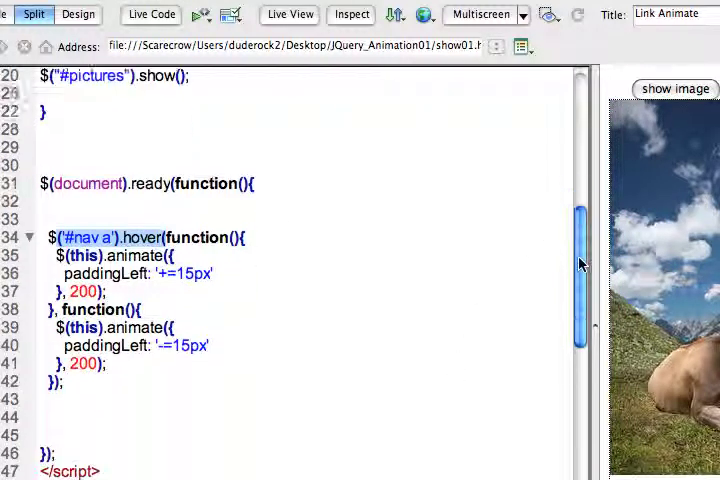
scroll(down, 3)
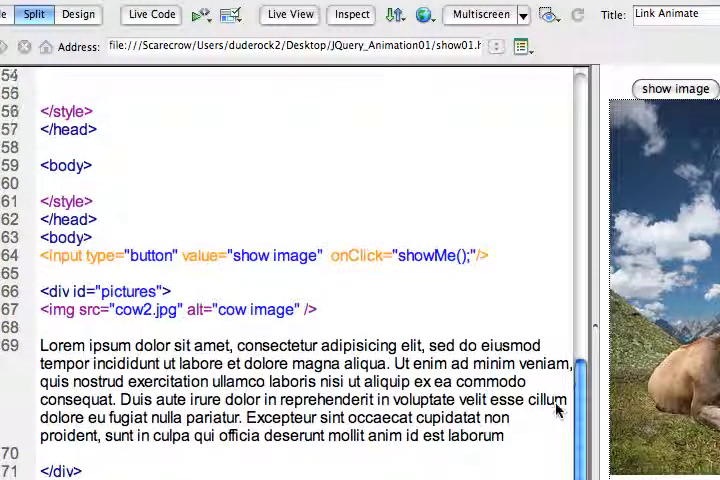
double_click(410, 256)
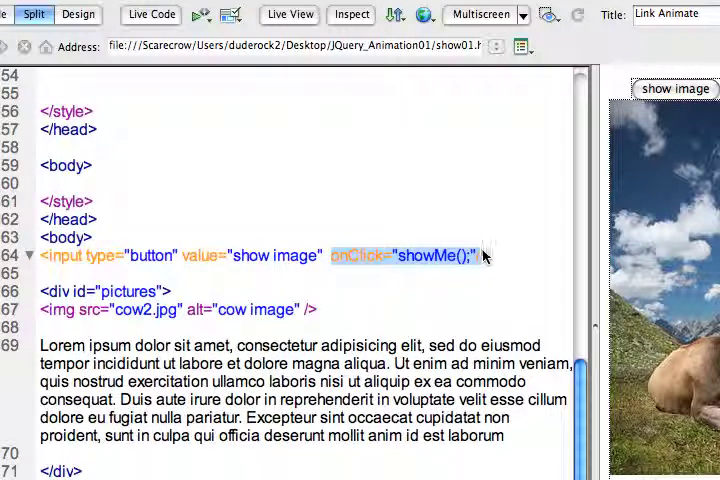
scroll(down, 3)
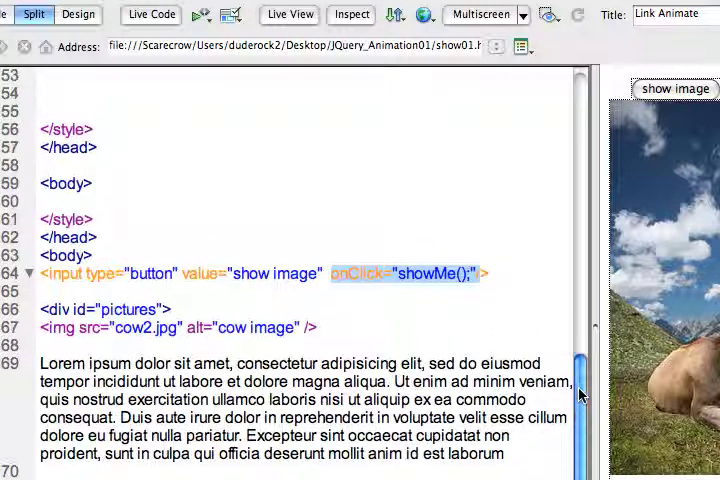
scroll(up, 3)
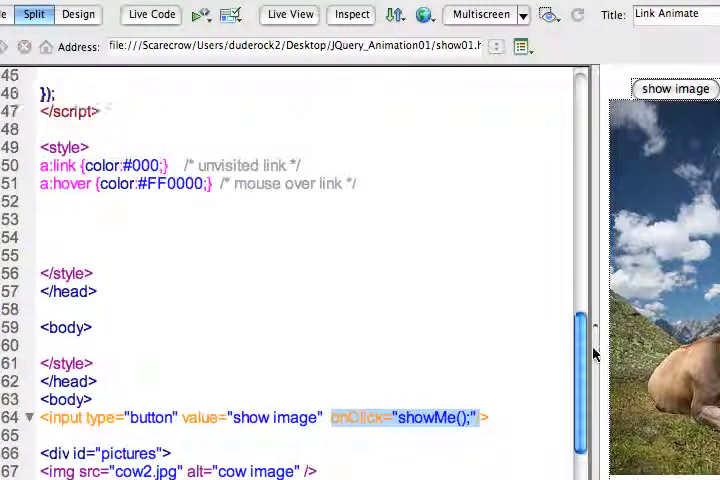
scroll(up, 3)
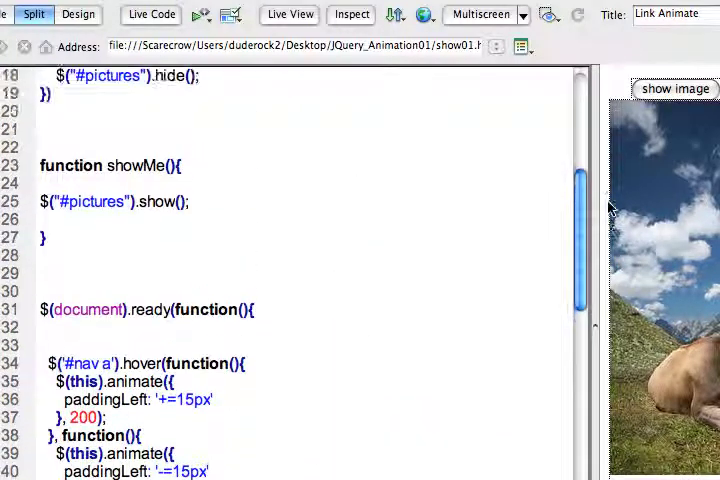
scroll(up, 3)
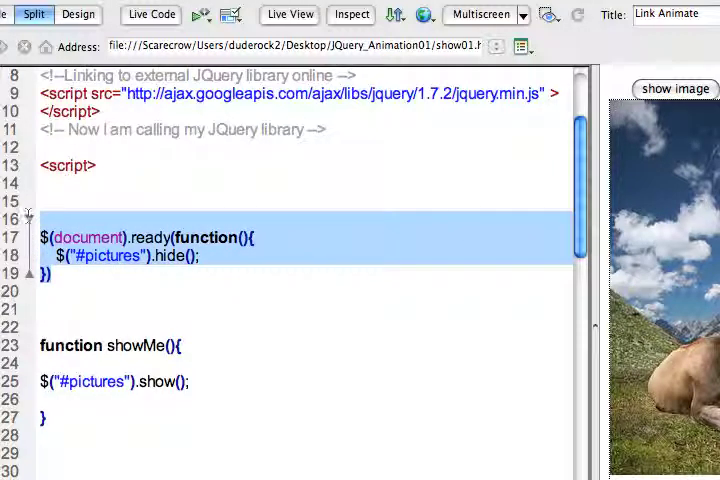
scroll(down, 3)
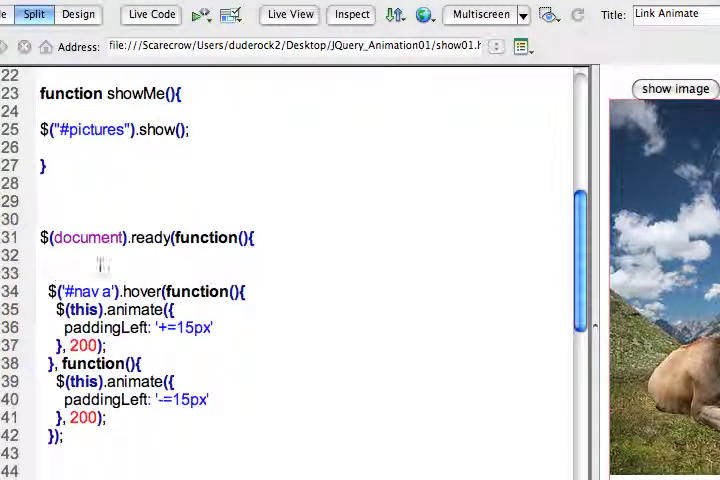
scroll(up, 3)
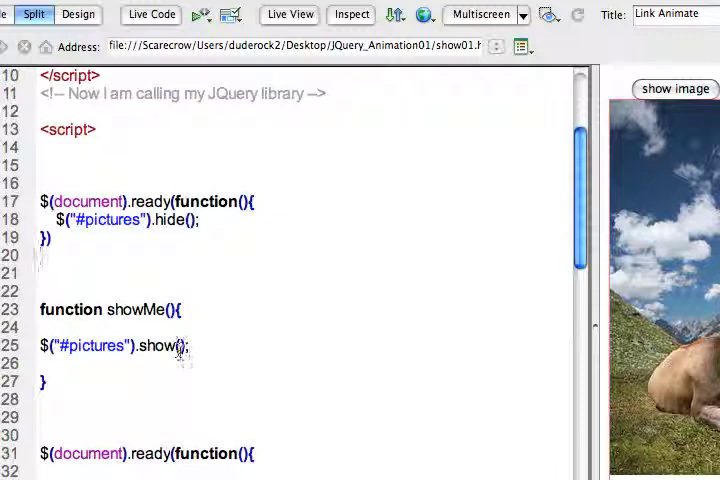
text(2)
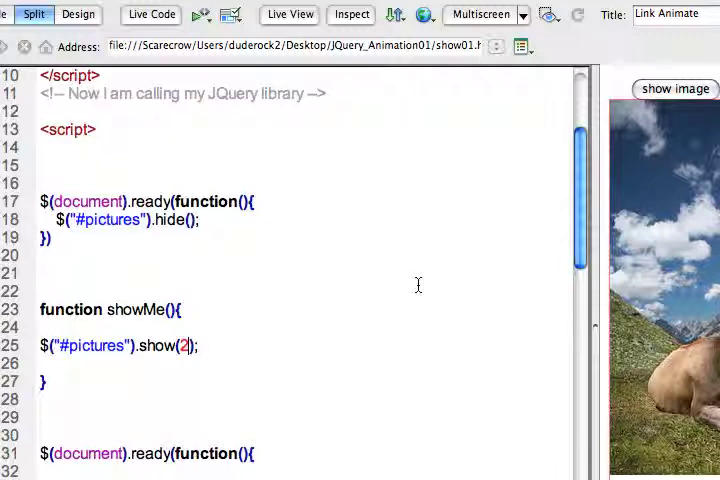
text(000)
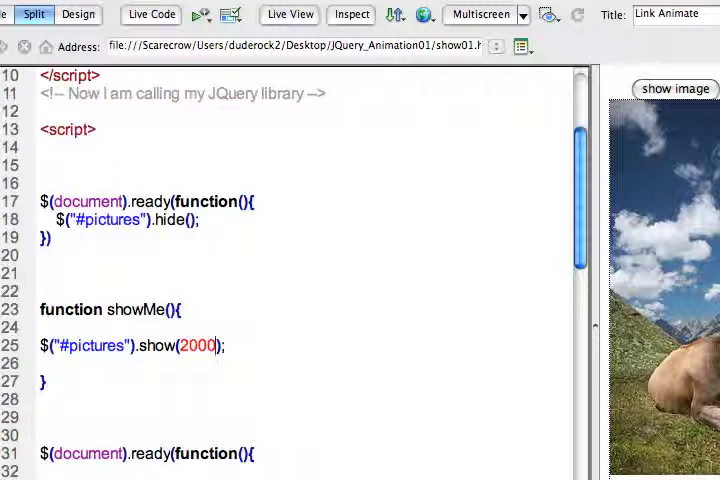
click(676, 88)
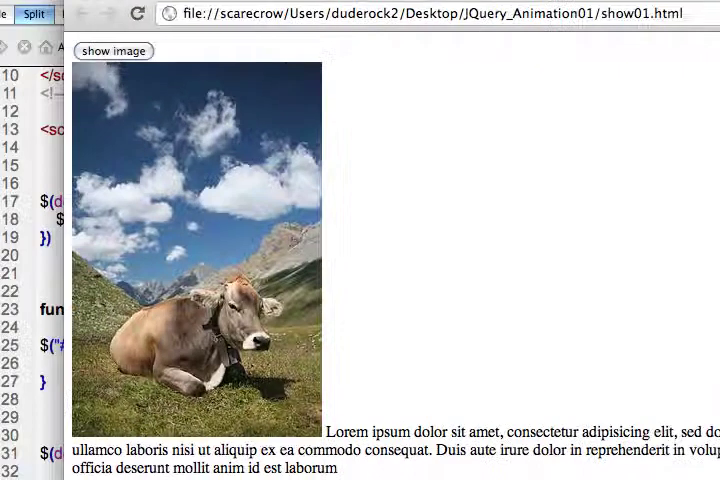
click(112, 52)
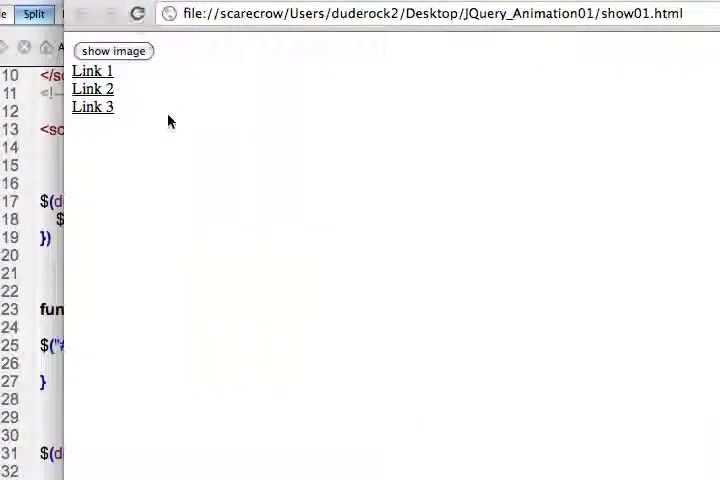
click(112, 52)
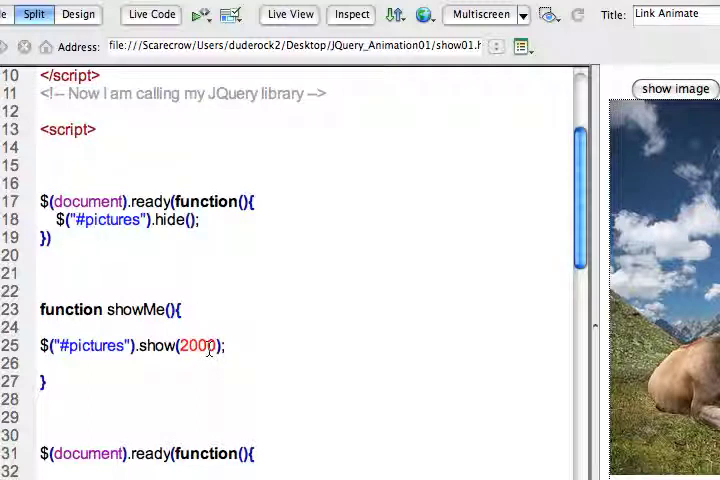
mouse_move(492, 320)
text(,)
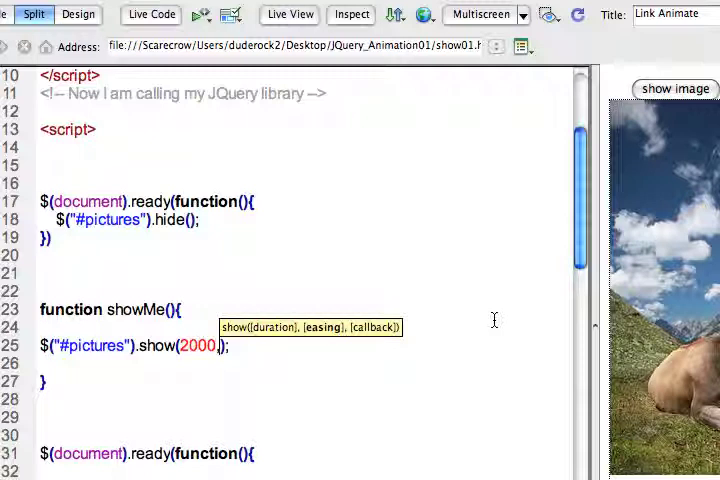
Step: Add showMeAgain as the callback argument after the 2000 duration in the .show() call
text(showM)
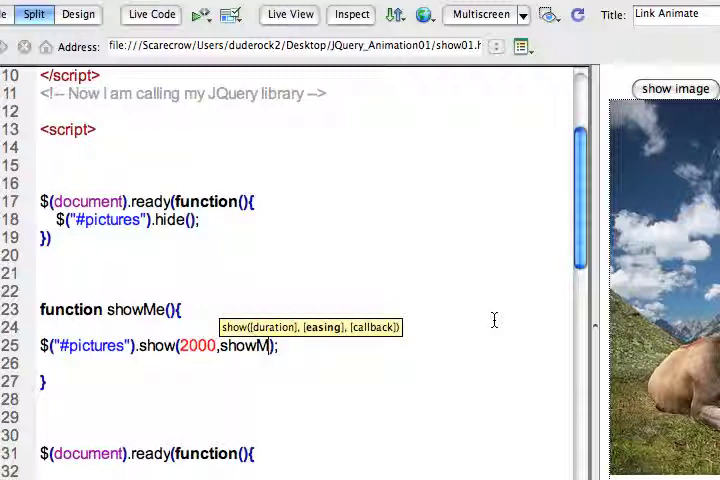
text(eAgain)
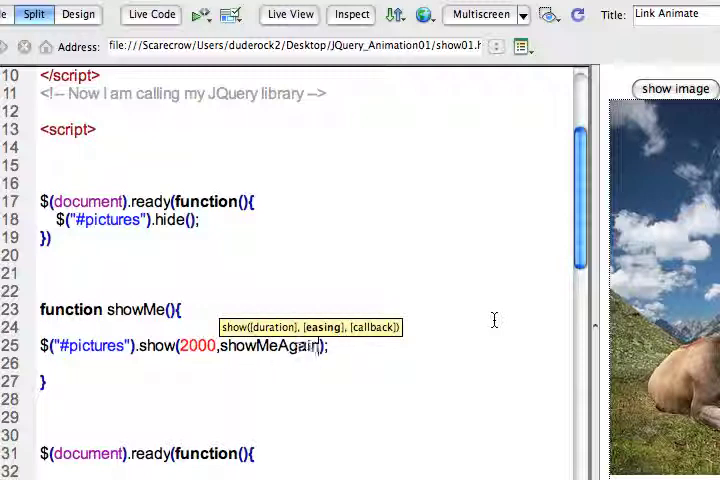